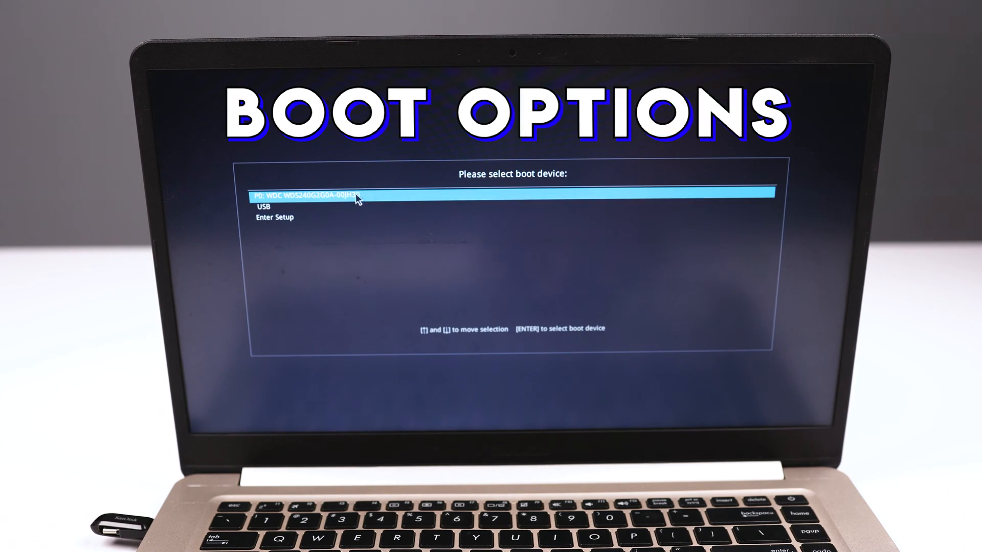
- Bring up the boot device menu, which lists only the Enter Setup option
key(enter)
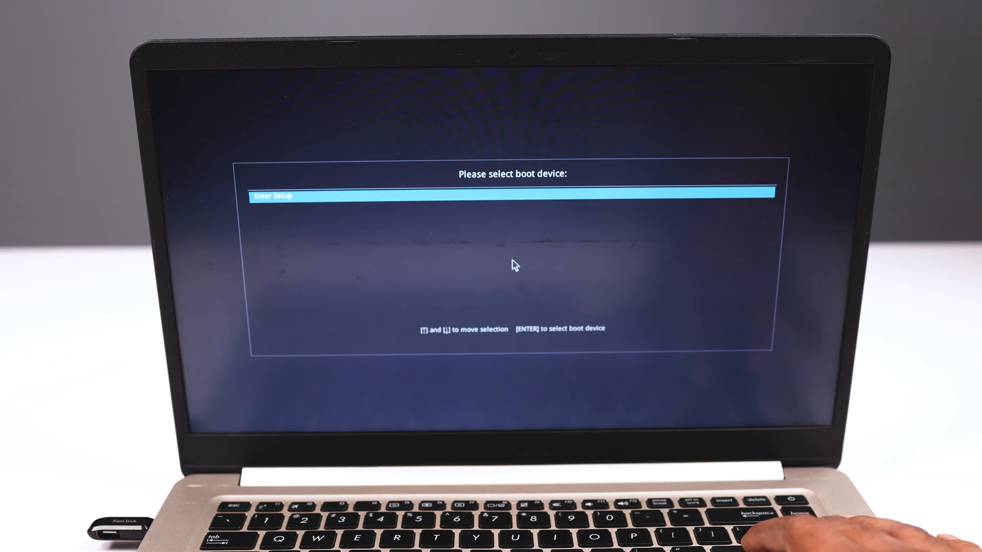
- Enter Setup and switch from EZ Mode to Advanced Mode (F7) showing main system information
key(enter)
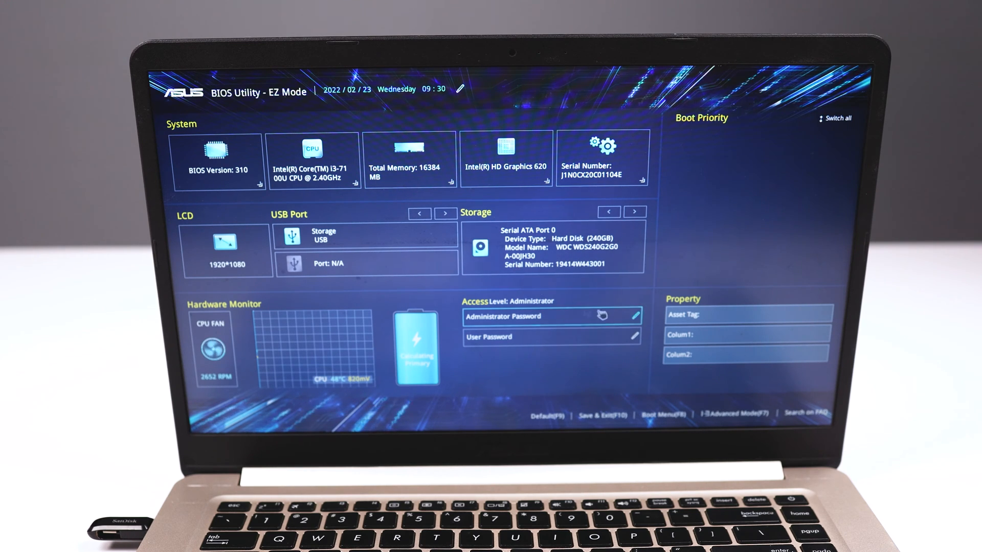
click(739, 414)
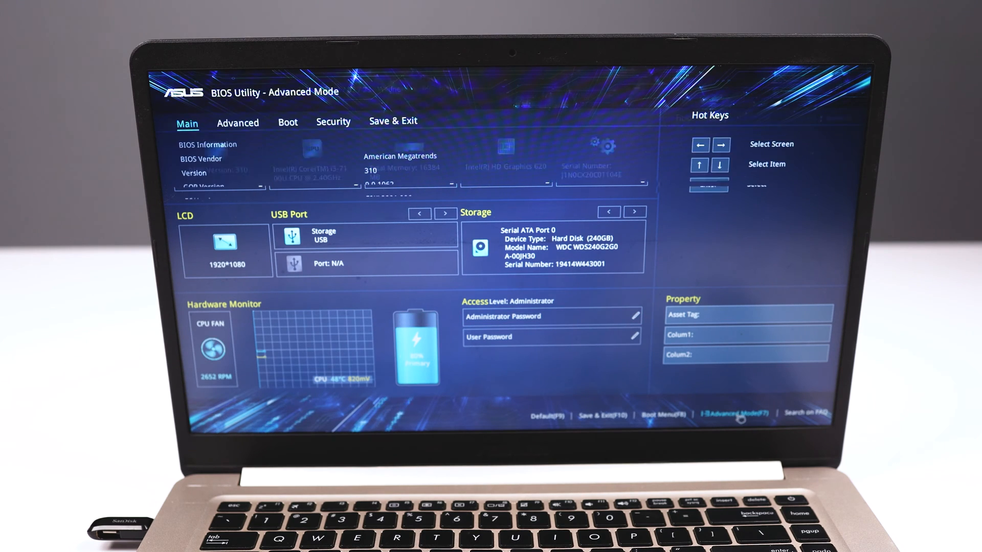
click(737, 414)
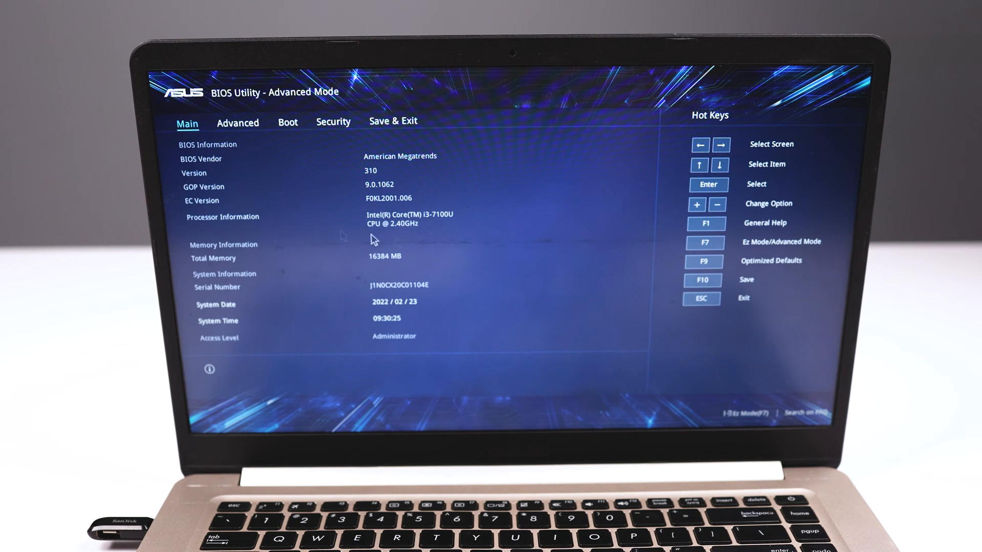
- Review the Boot settings, then move to the Security page showing password status
click(287, 122)
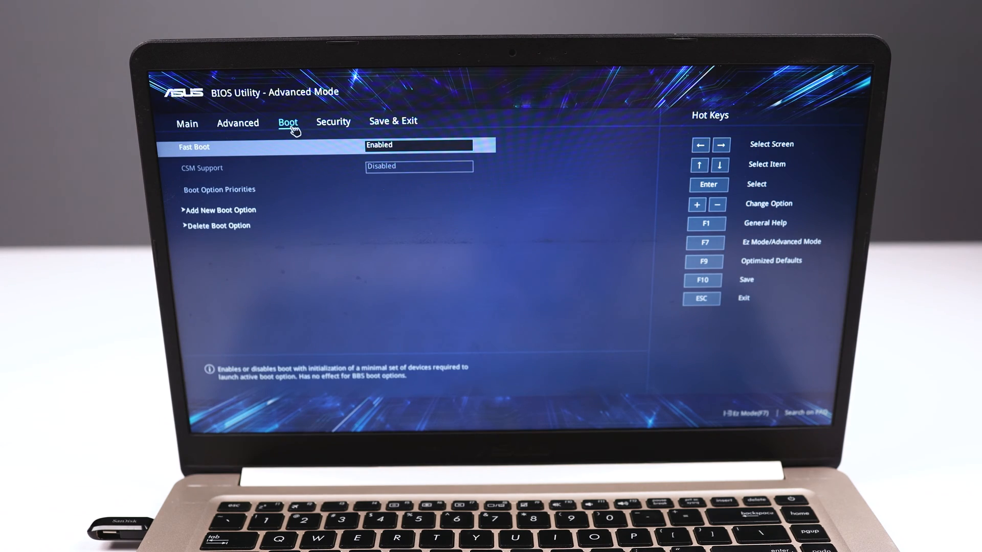
mouse_move(313, 182)
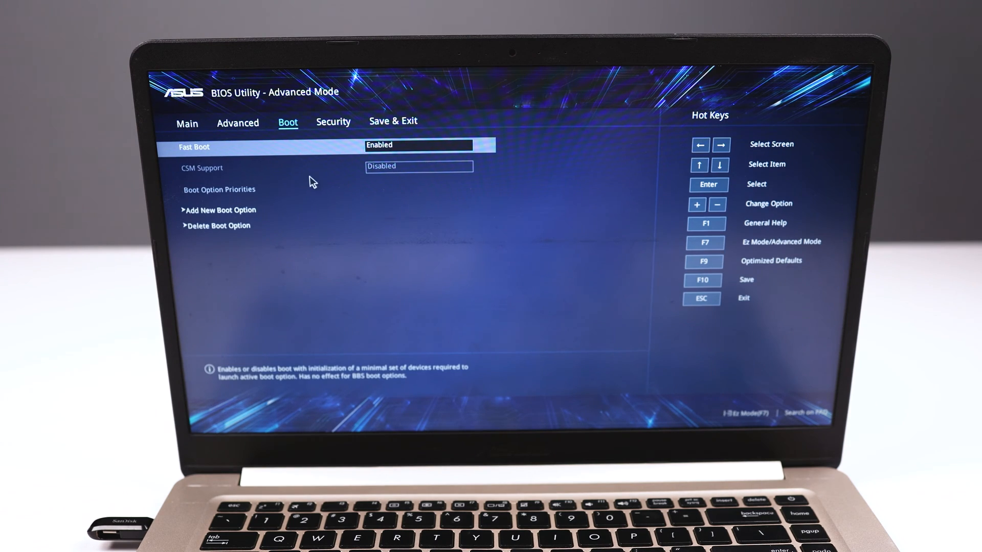
mouse_move(244, 174)
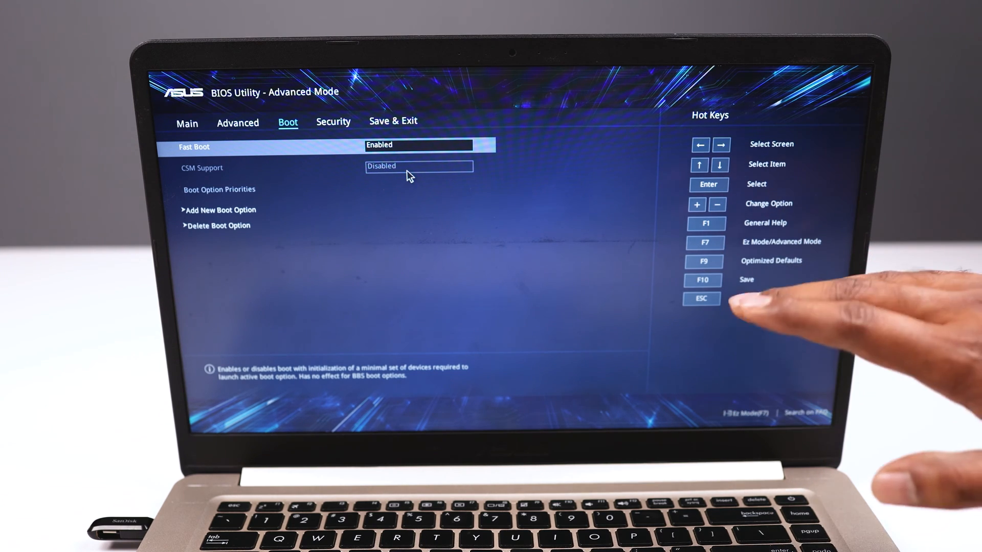
click(334, 121)
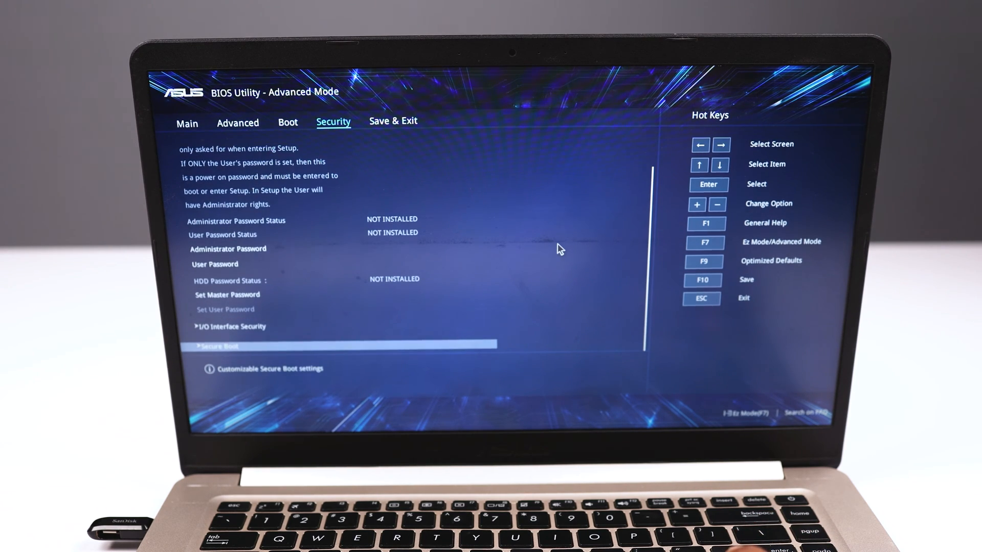
- Set Secure Boot Control to Disabled in the Secure Boot submenu
click(219, 346)
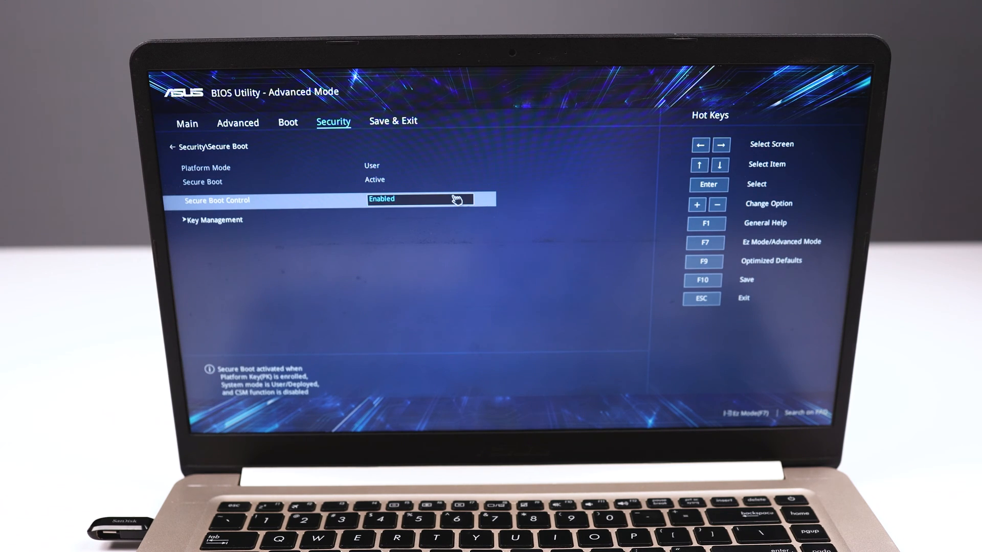
click(419, 199)
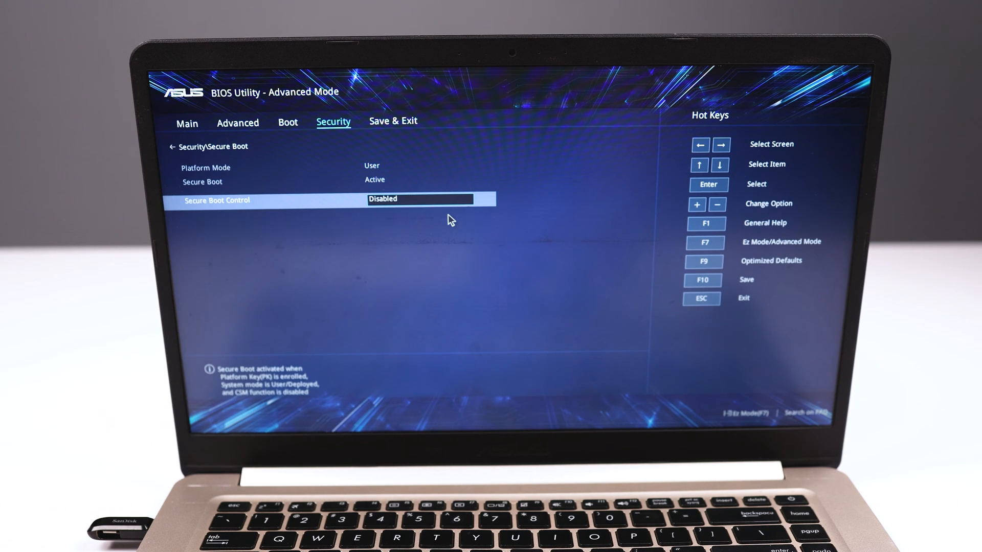
mouse_move(378, 221)
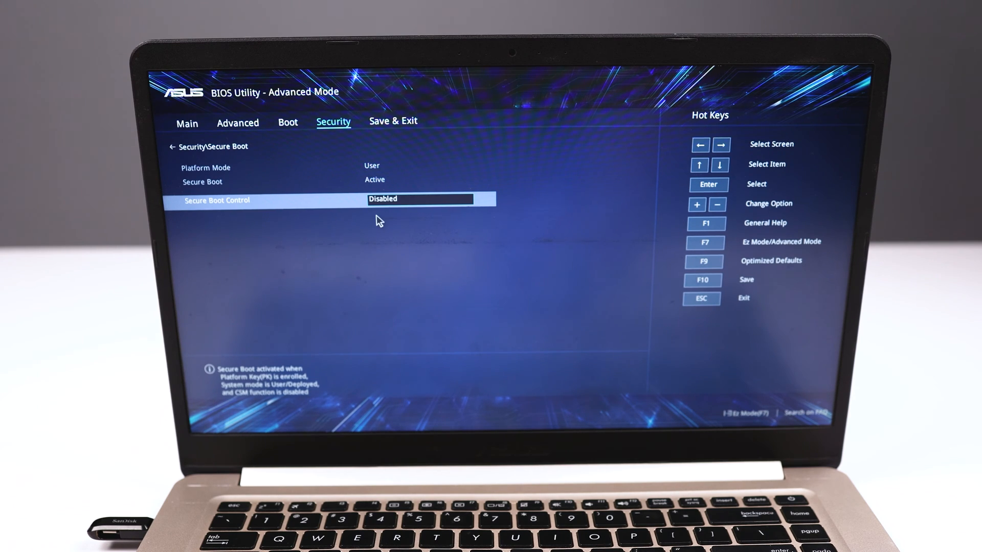
mouse_move(287, 121)
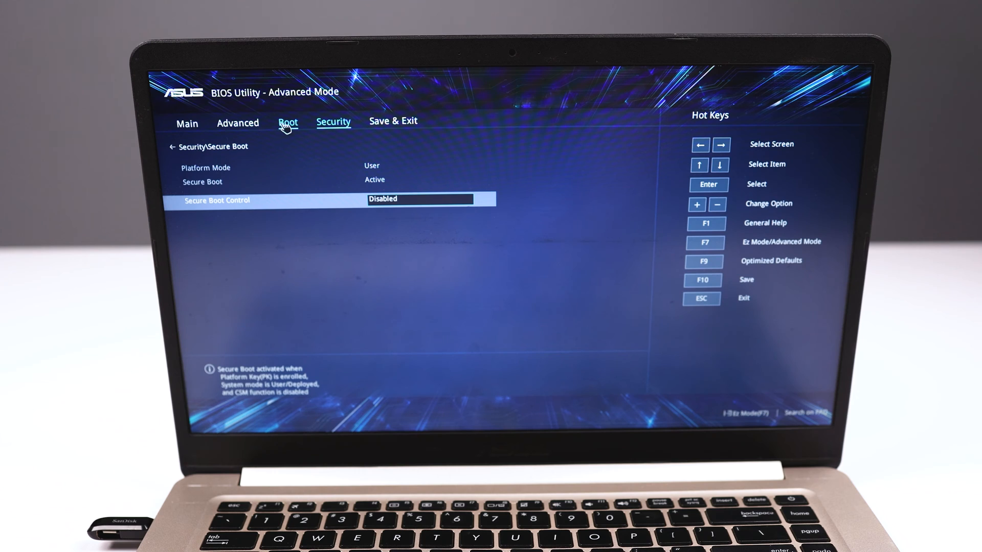
- Set CSM Support to Enabled under the Boot settings
click(287, 122)
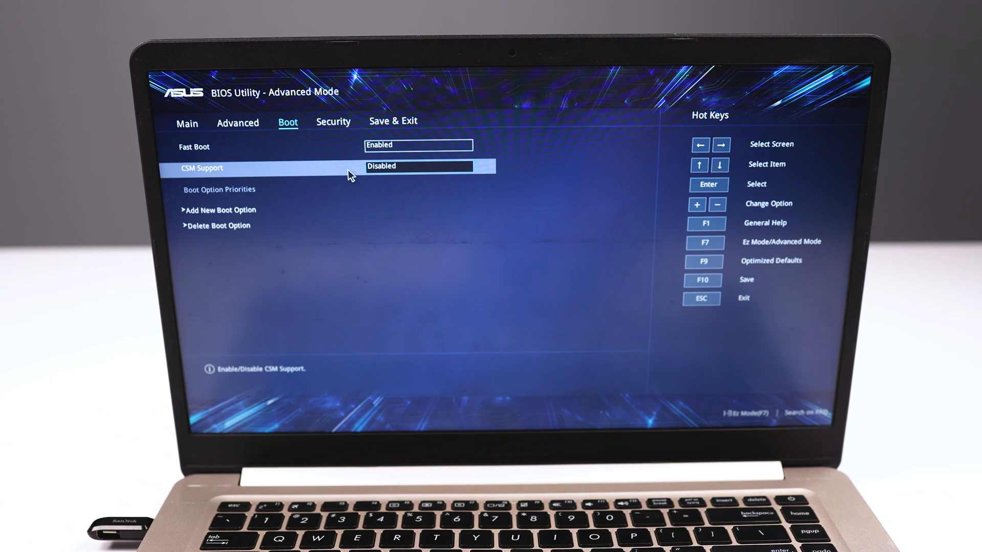
click(427, 167)
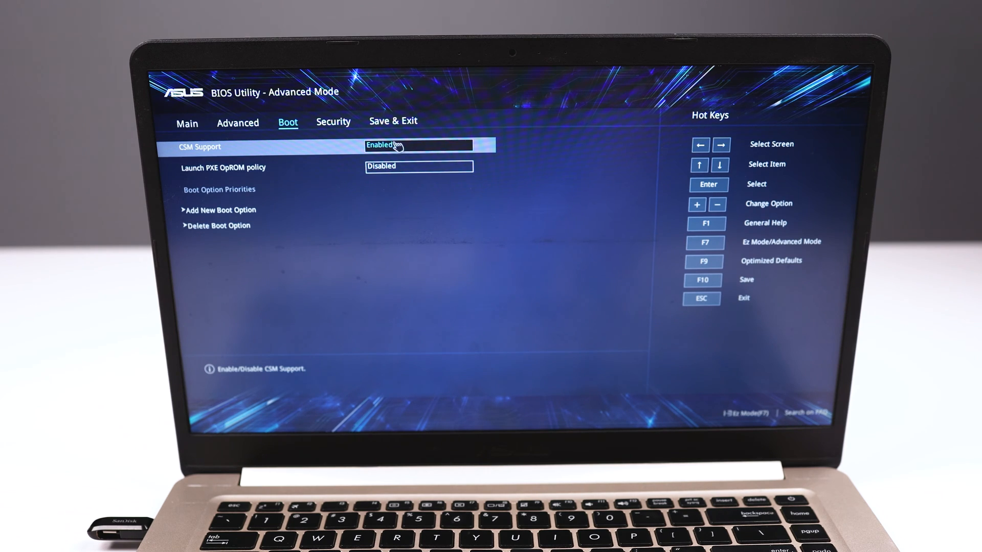
click(392, 121)
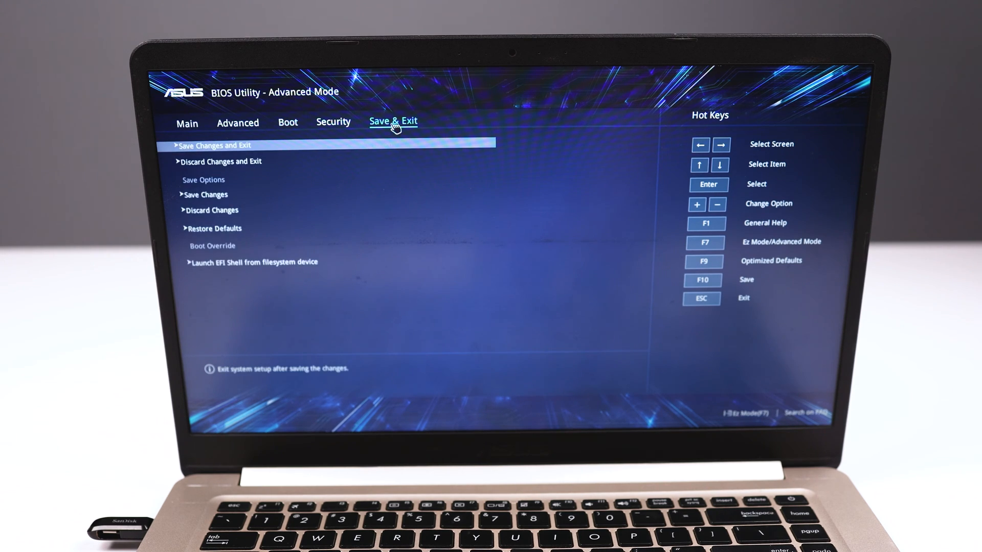
mouse_move(328, 213)
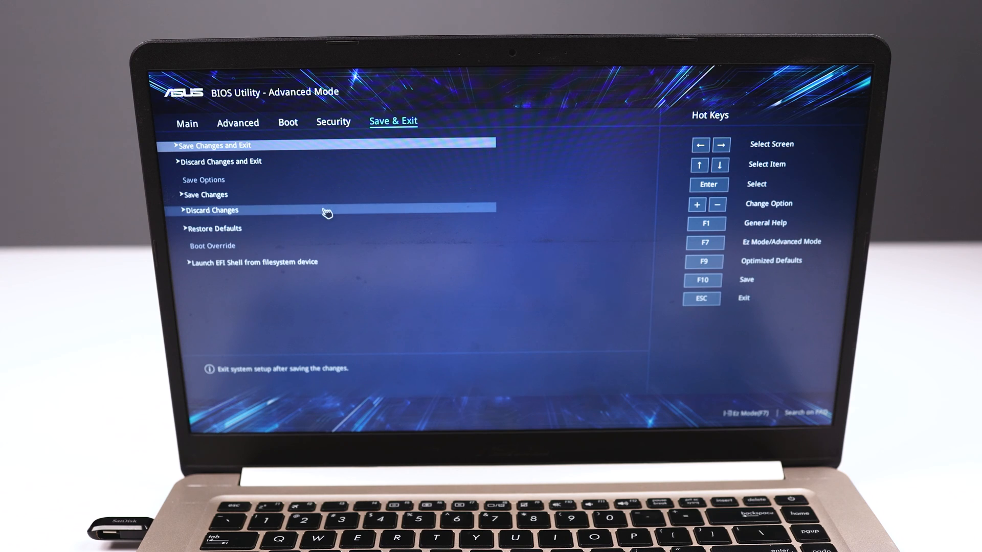
mouse_move(269, 145)
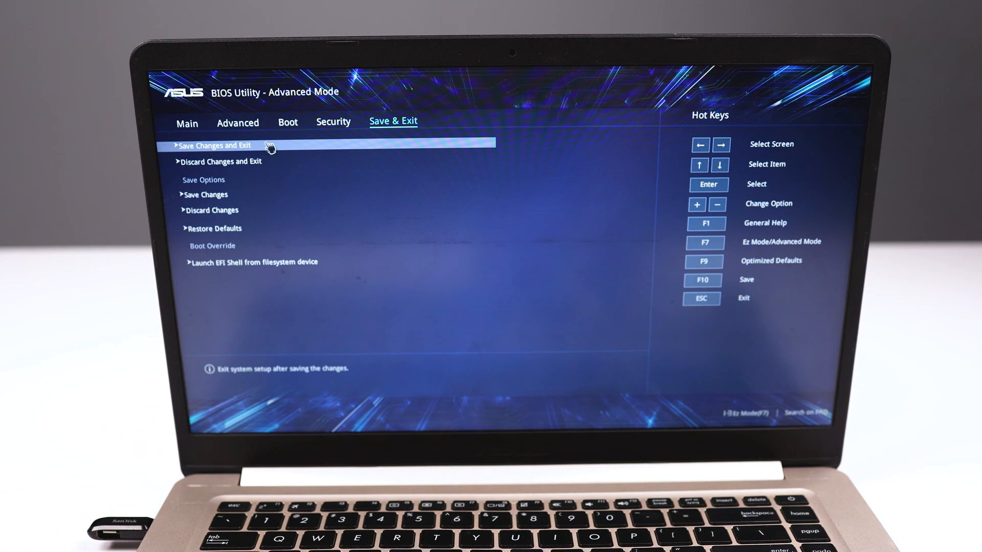
- Save Changes and Exit with OK, restarting into a boot menu that now lists USB
click(214, 145)
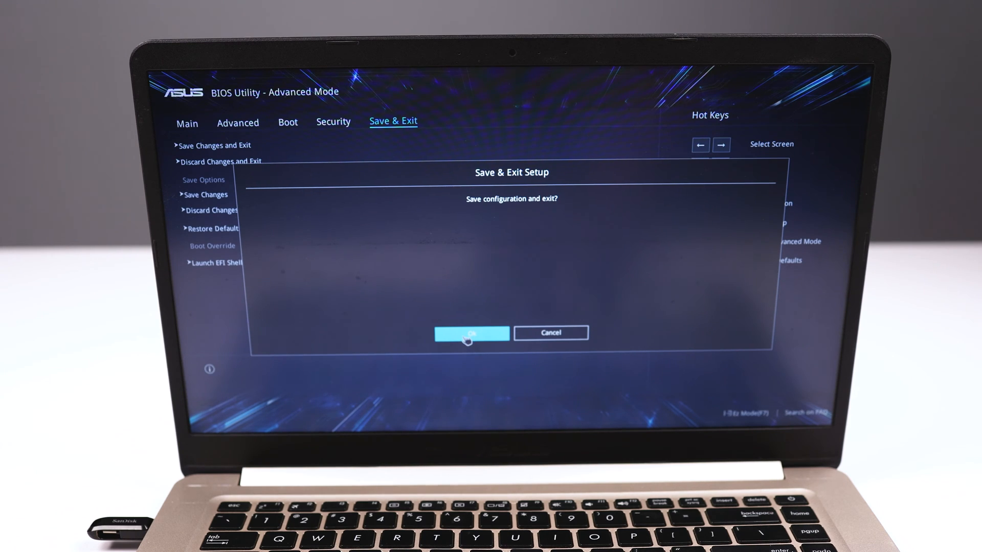
click(471, 332)
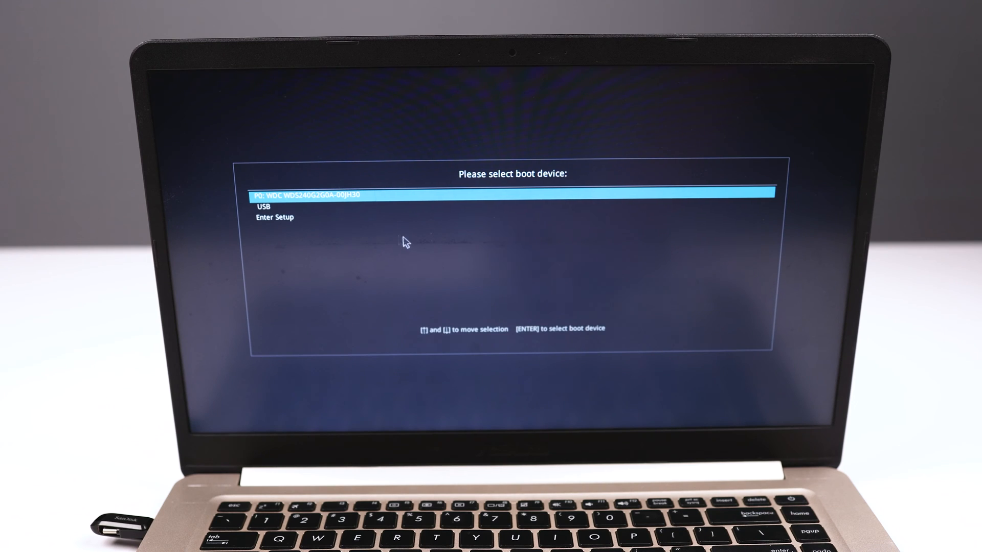
- Select USB as the boot device so the Windows logo starts loading
key(down)
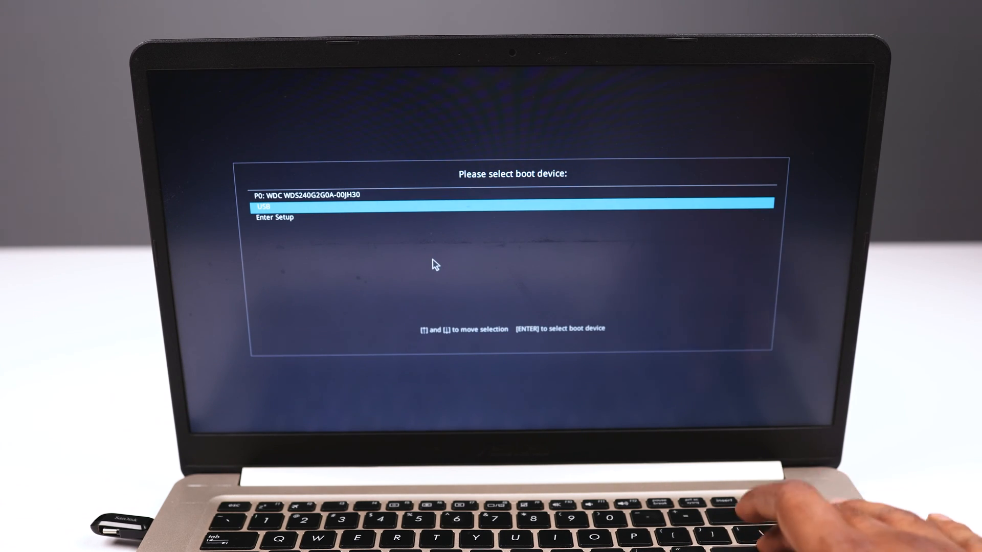
key(enter)
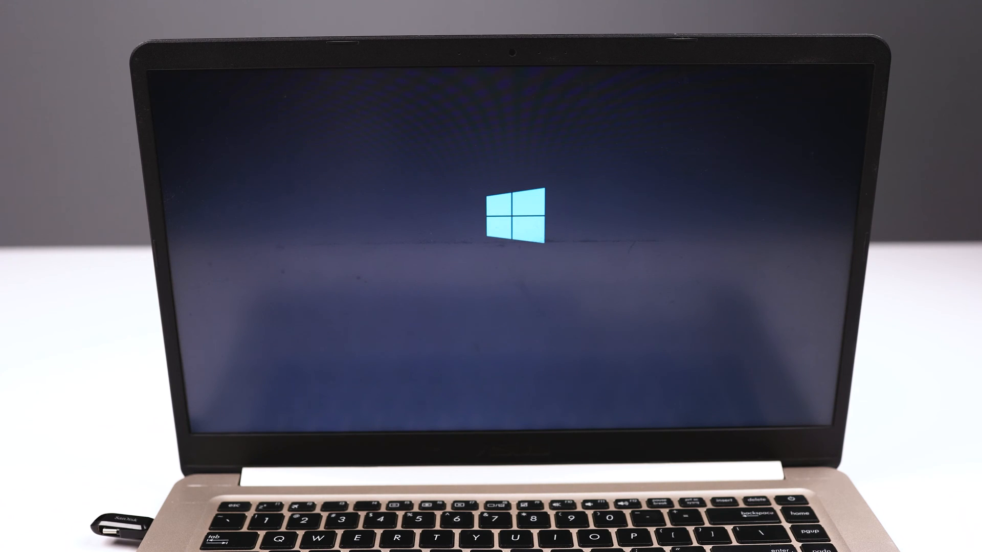